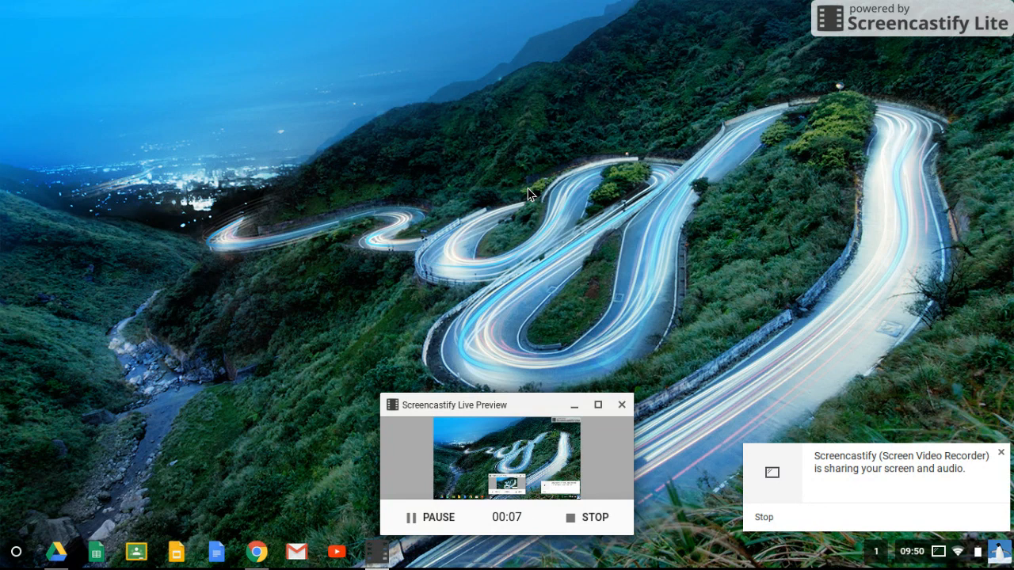
{"action": "mouse_move", "coordinate": [63, 545]}
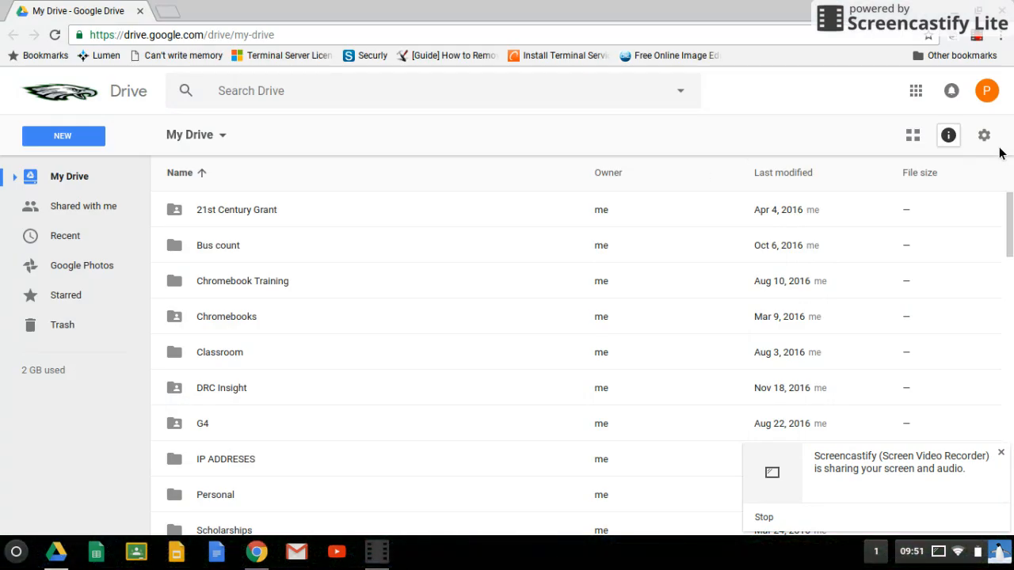
Bring up the Drive Settings dialog from the gear menu in My Drive
{"action": "left_click", "coordinate": [984, 134]}
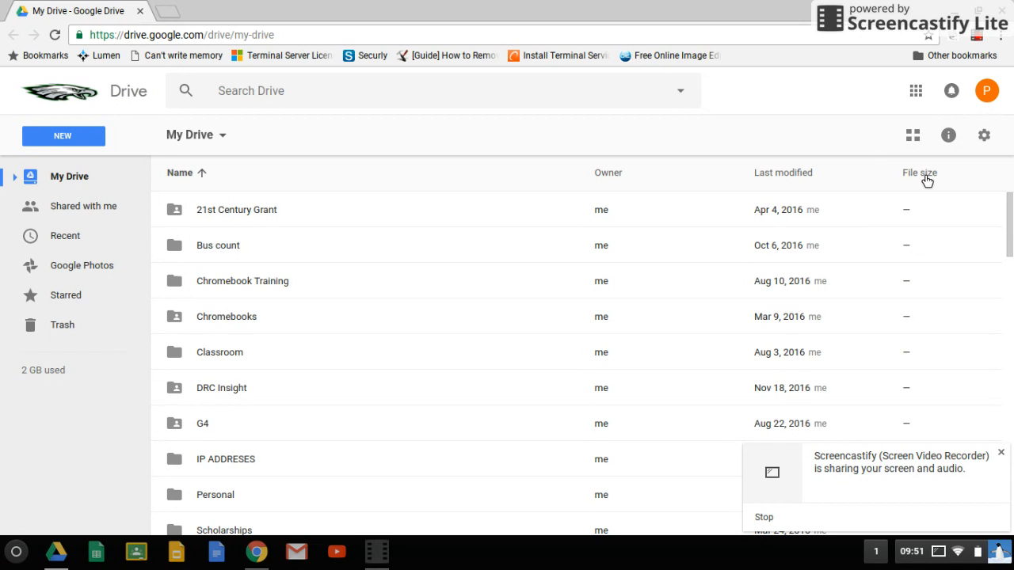
{"action": "left_click", "coordinate": [983, 134]}
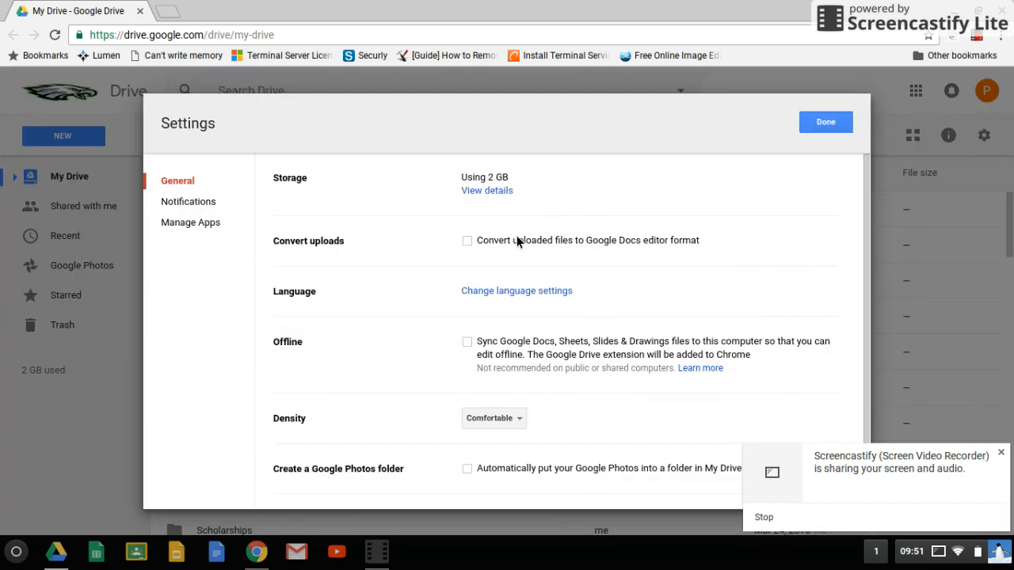
{"action": "mouse_move", "coordinate": [467, 346]}
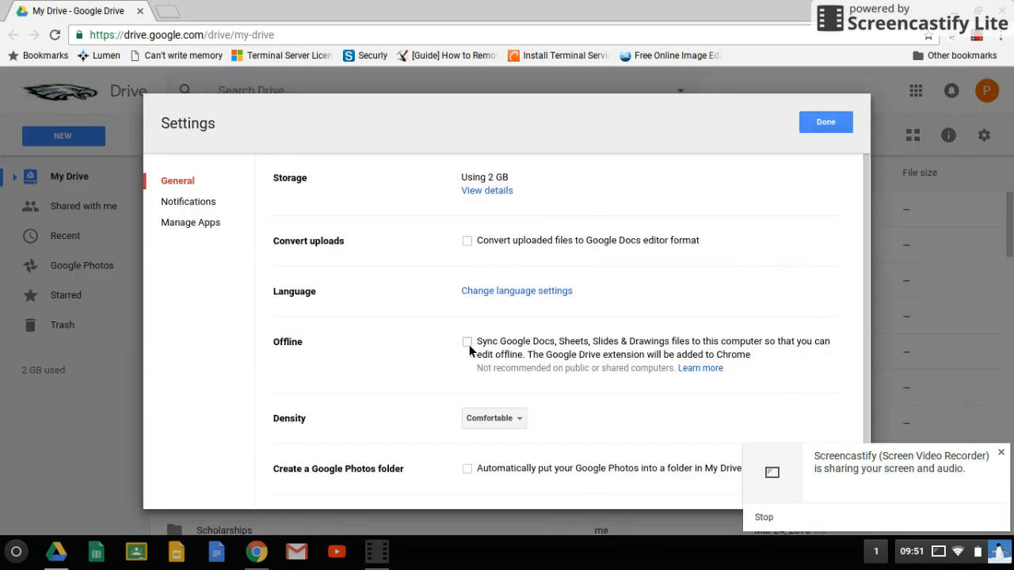
Enable Offline syncing, add the Google Docs Offline extension, and finish with Done
{"action": "left_click", "coordinate": [467, 342]}
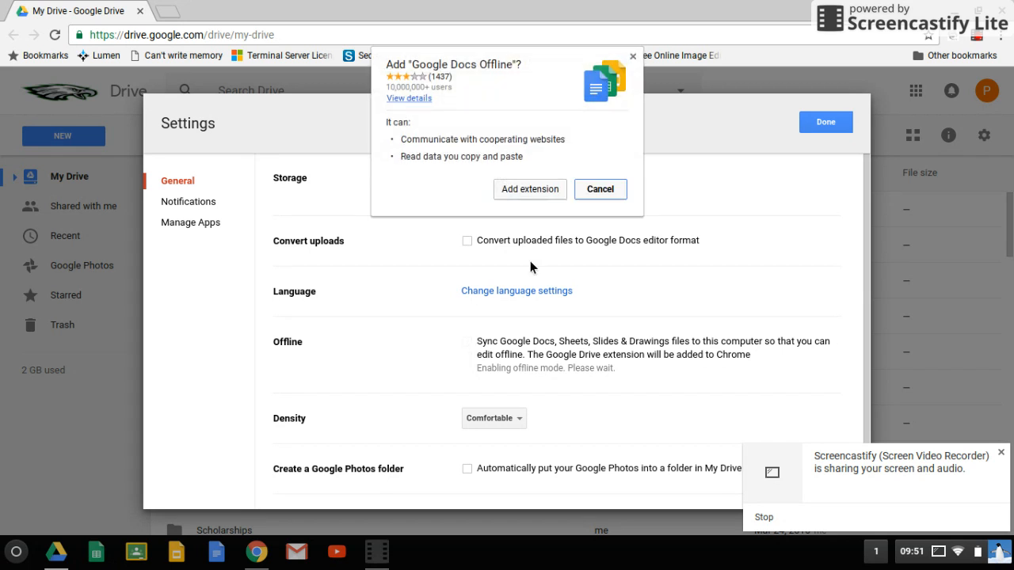
{"action": "left_click", "coordinate": [528, 188]}
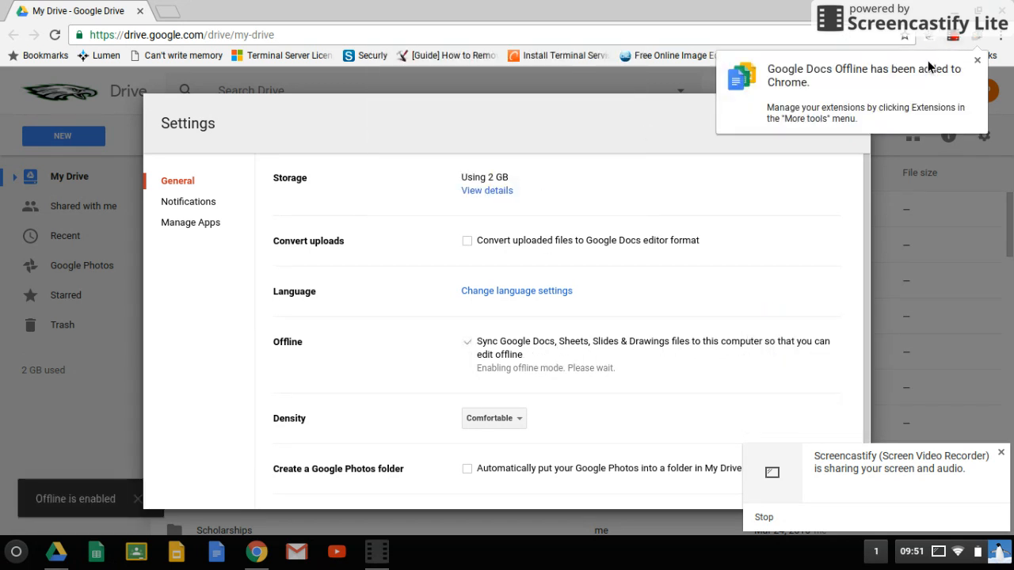
{"action": "left_click", "coordinate": [467, 342]}
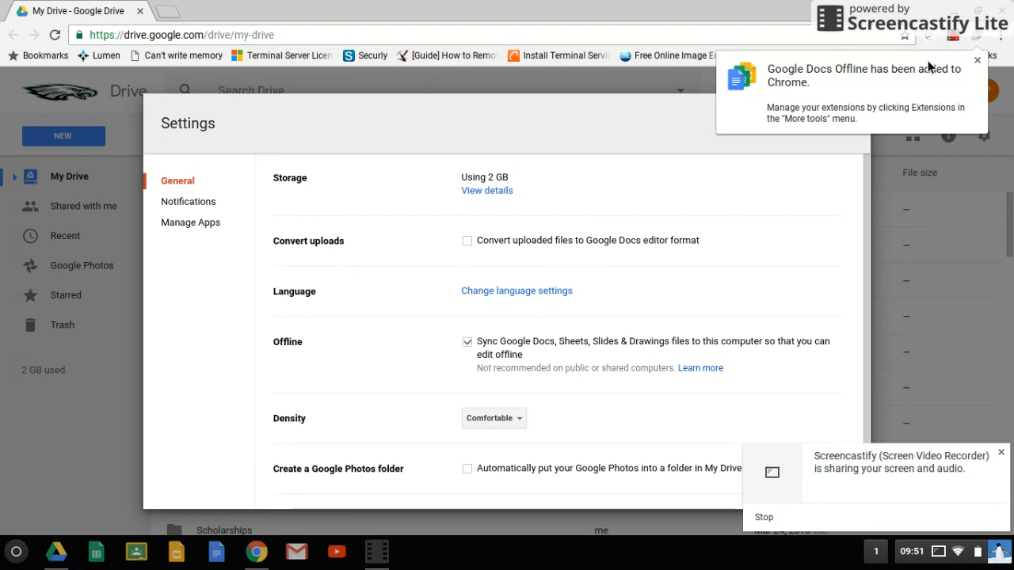
{"action": "mouse_move", "coordinate": [662, 145]}
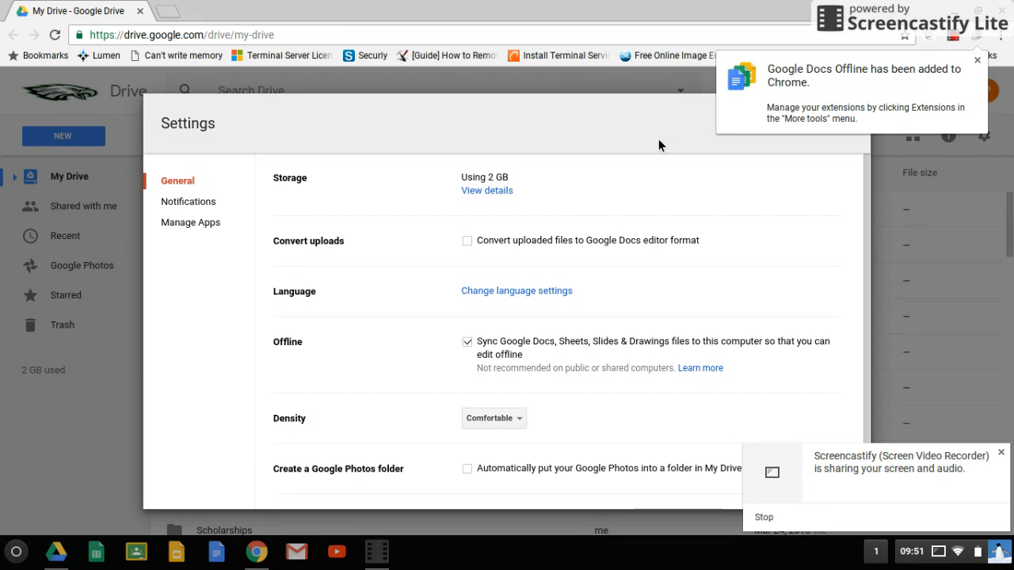
{"action": "left_click", "coordinate": [976, 60]}
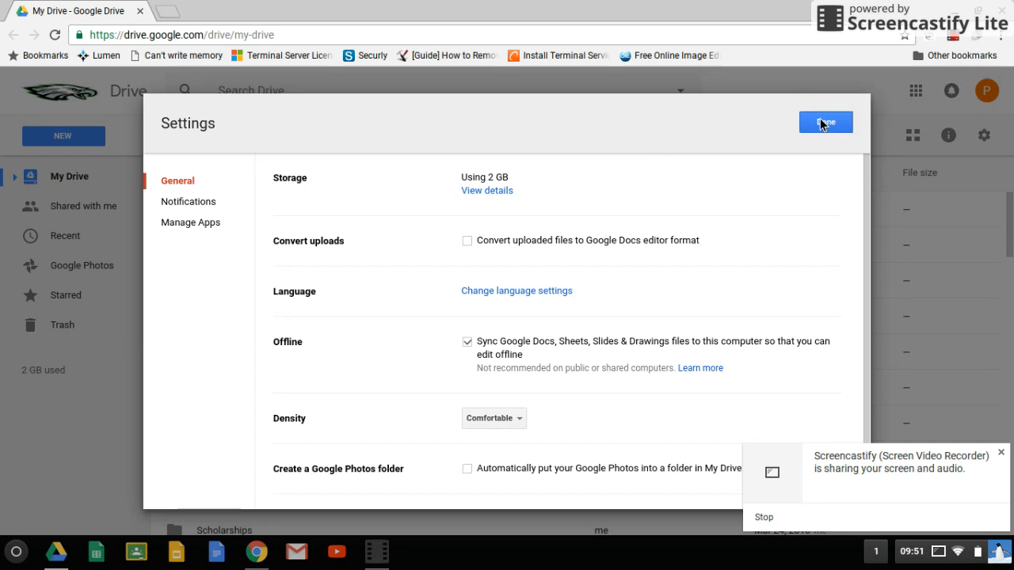
{"action": "left_click", "coordinate": [825, 124]}
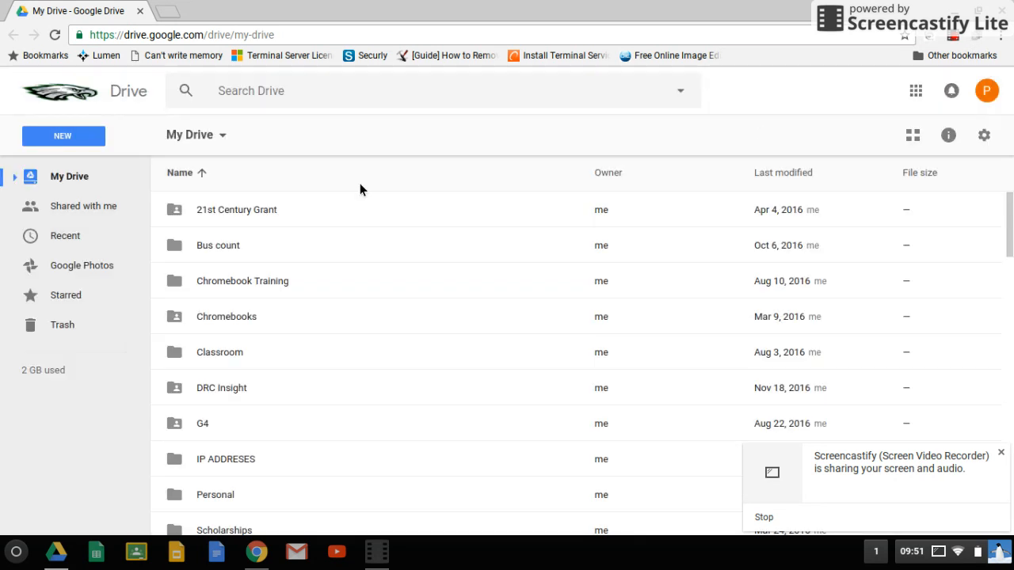
{"action": "mouse_move", "coordinate": [222, 361]}
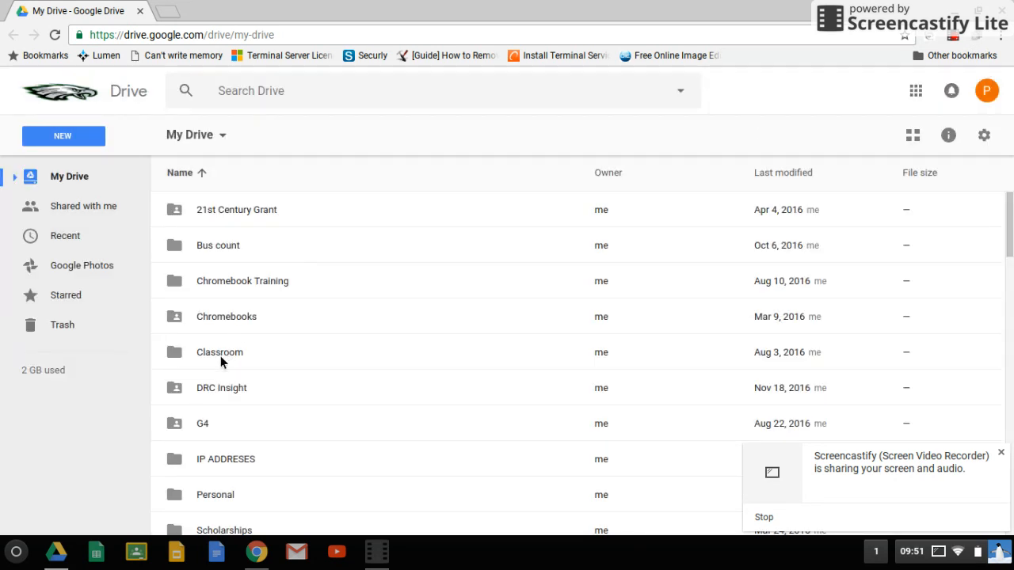
Open the Classroom folder to reveal its Auto Collision Repair subfolder
{"action": "left_click", "coordinate": [218, 352]}
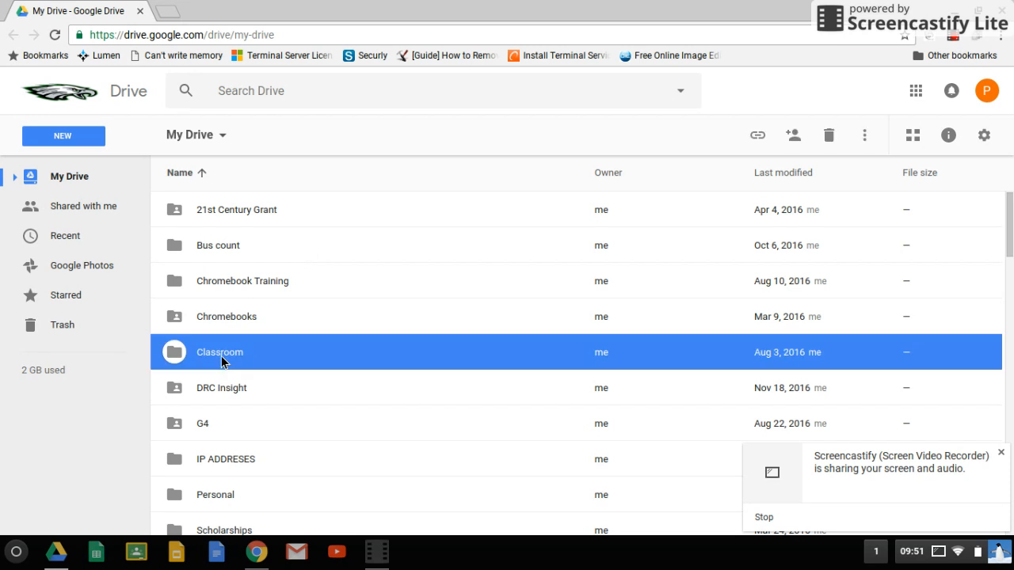
{"action": "double_click", "coordinate": [218, 351]}
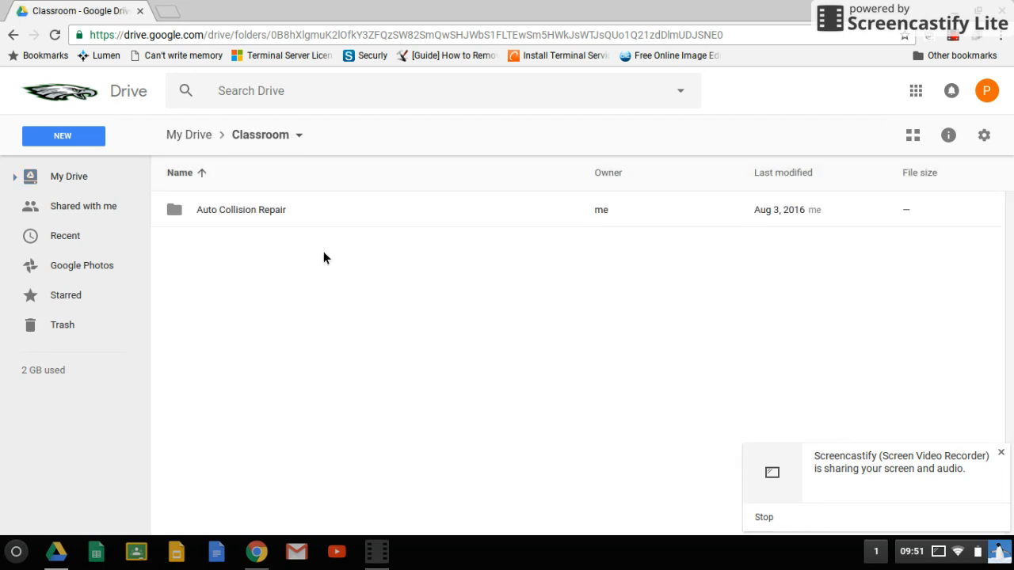
{"action": "mouse_move", "coordinate": [442, 213]}
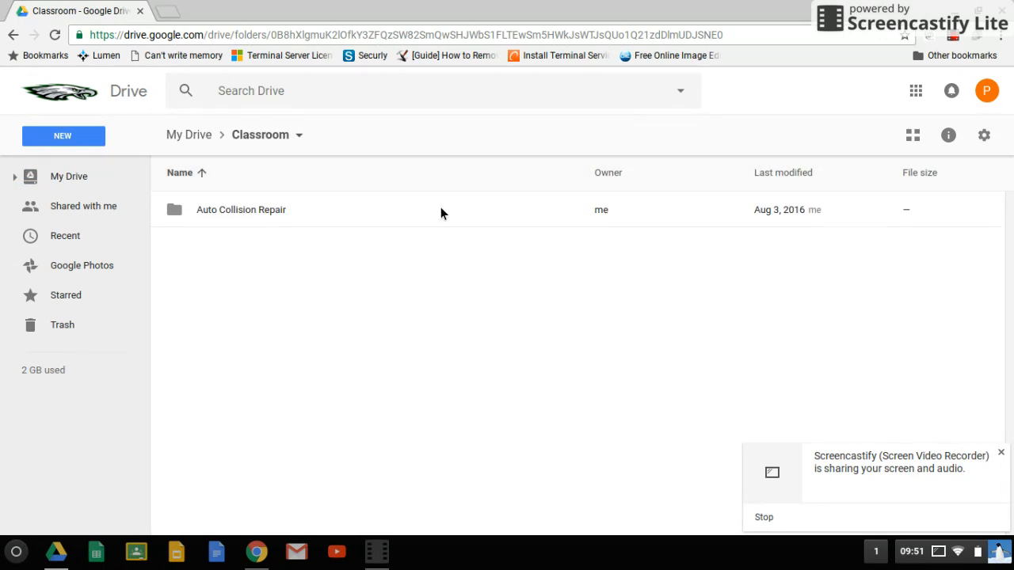